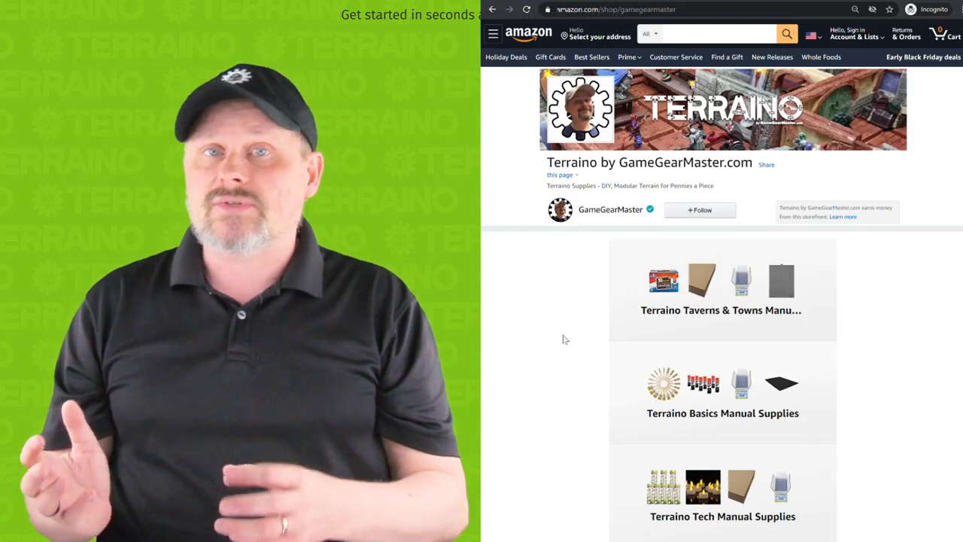
scroll("down", 3)
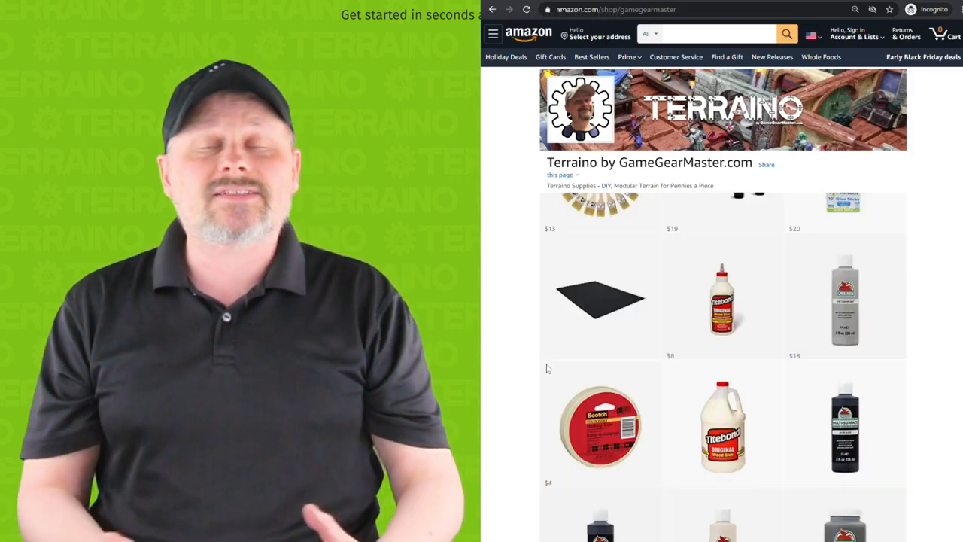
scroll("down", 3)
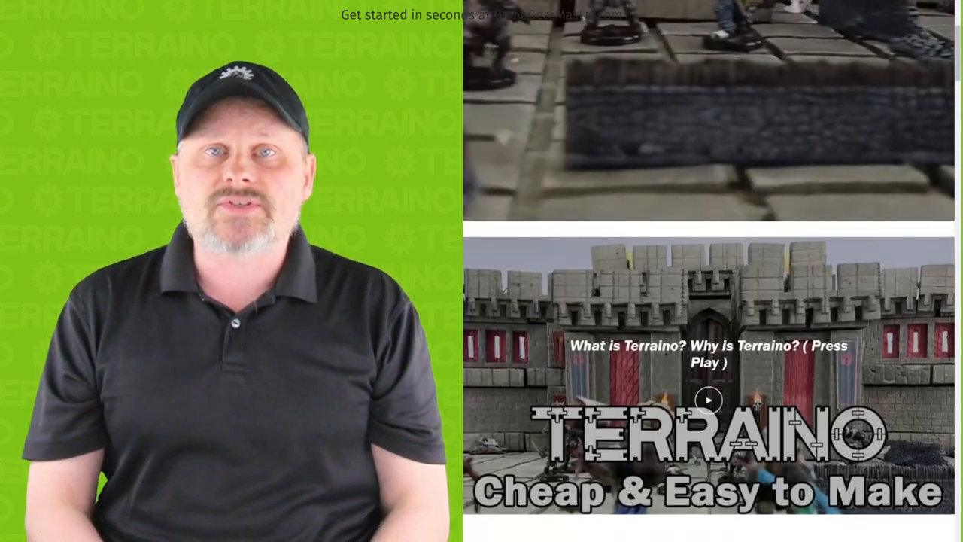
scroll("down", 3)
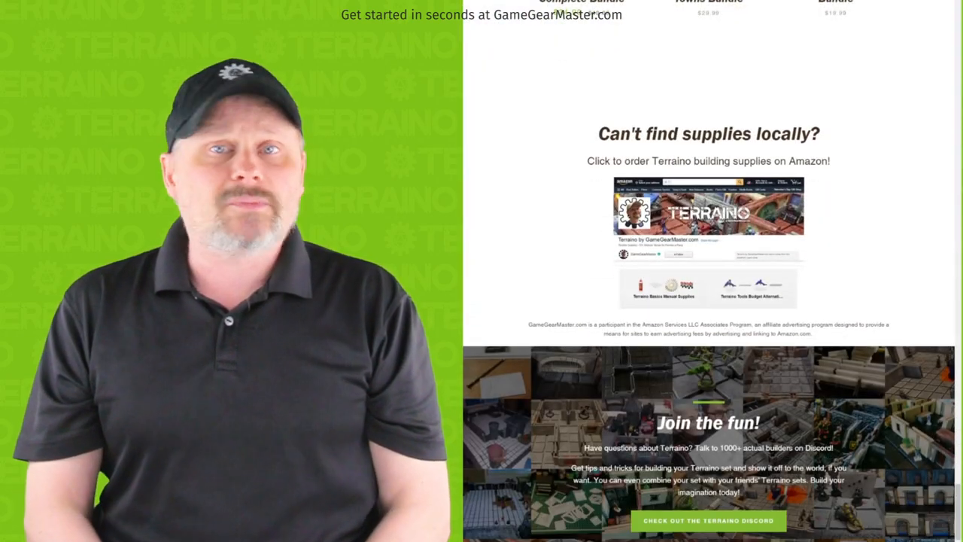
left_click(707, 207)
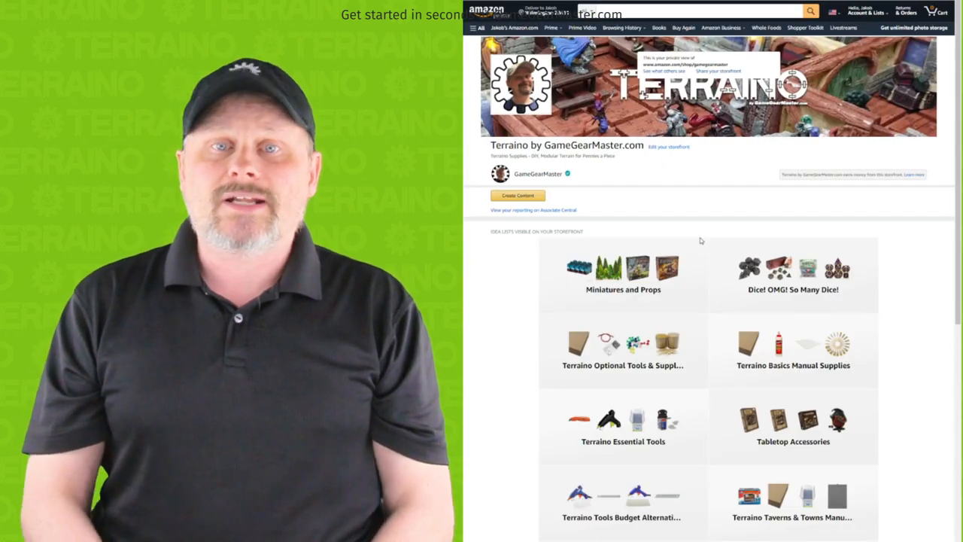